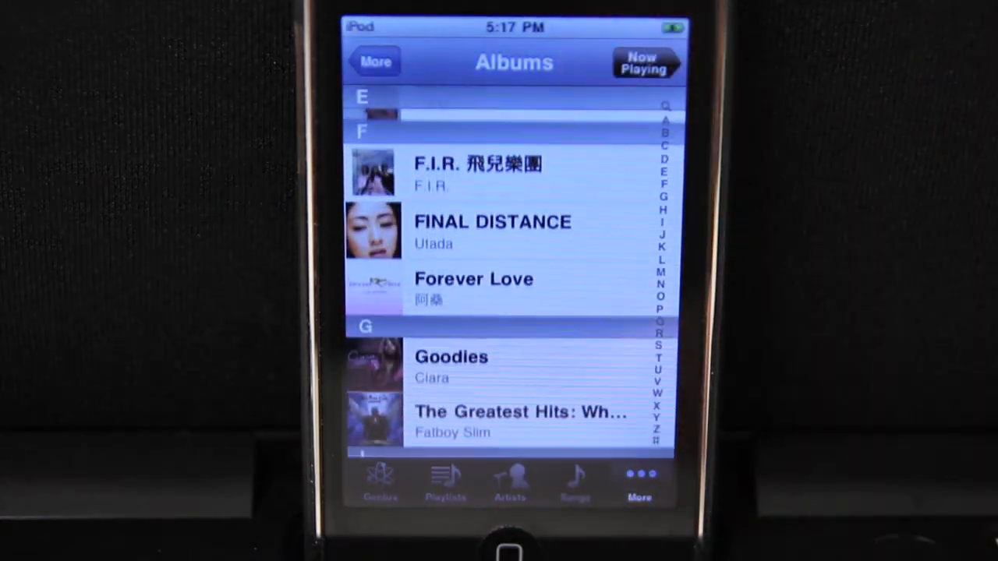
# Pick an album from the iPod Music album list.
pyautogui.click(492, 230)
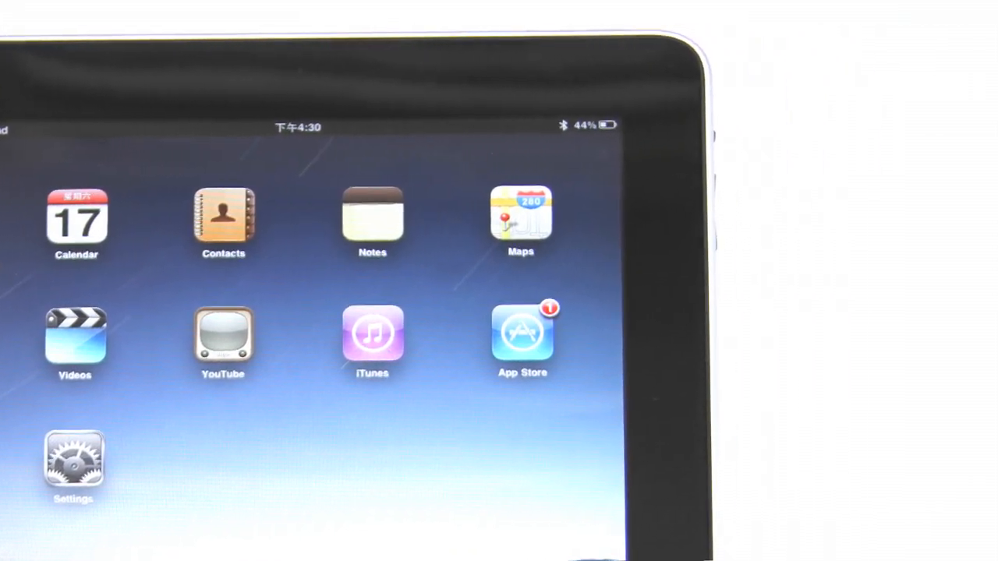
# Switch Bluetooth on in Settings and accept the Sound Platform pairing request.
pyautogui.click(72, 460)
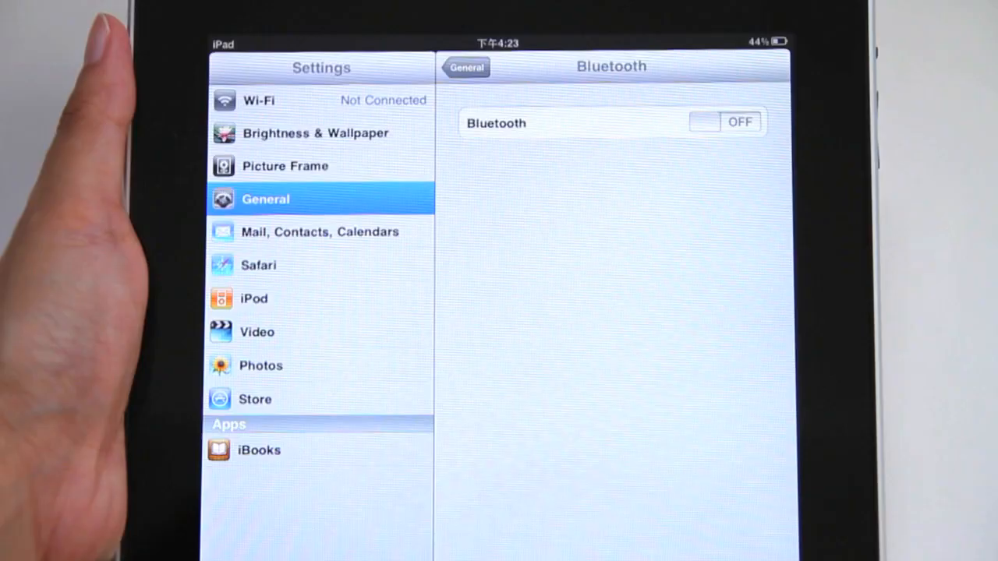
pyautogui.click(724, 123)
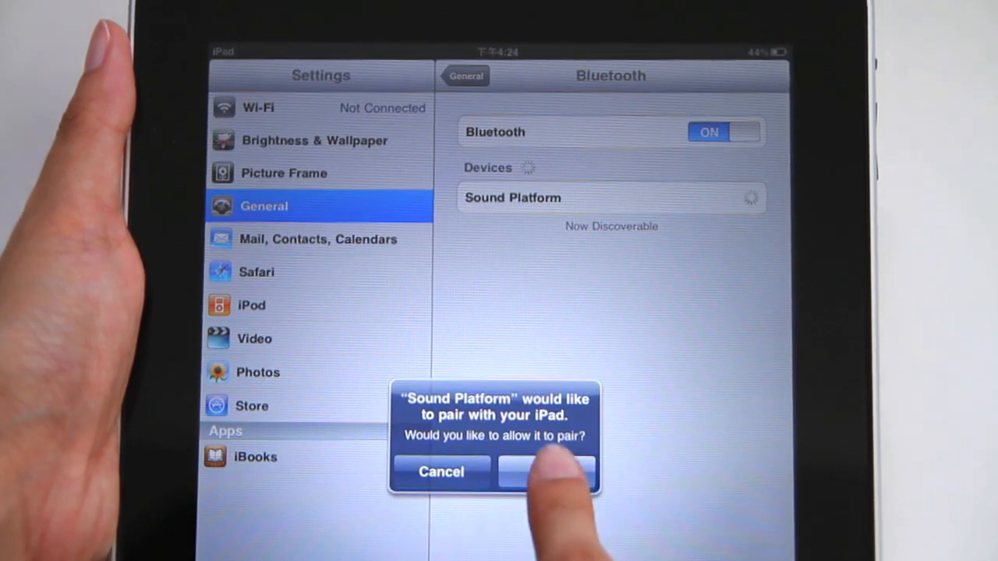
pyautogui.click(546, 472)
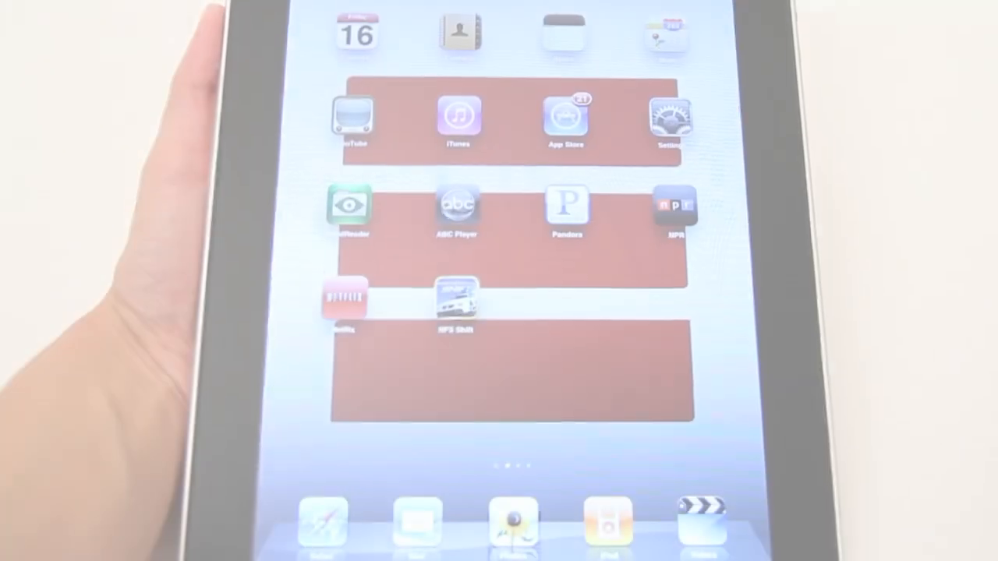
# Start music in the iPod app, then launch SoundFreaq from the home screen's apps page.
pyautogui.click(457, 115)
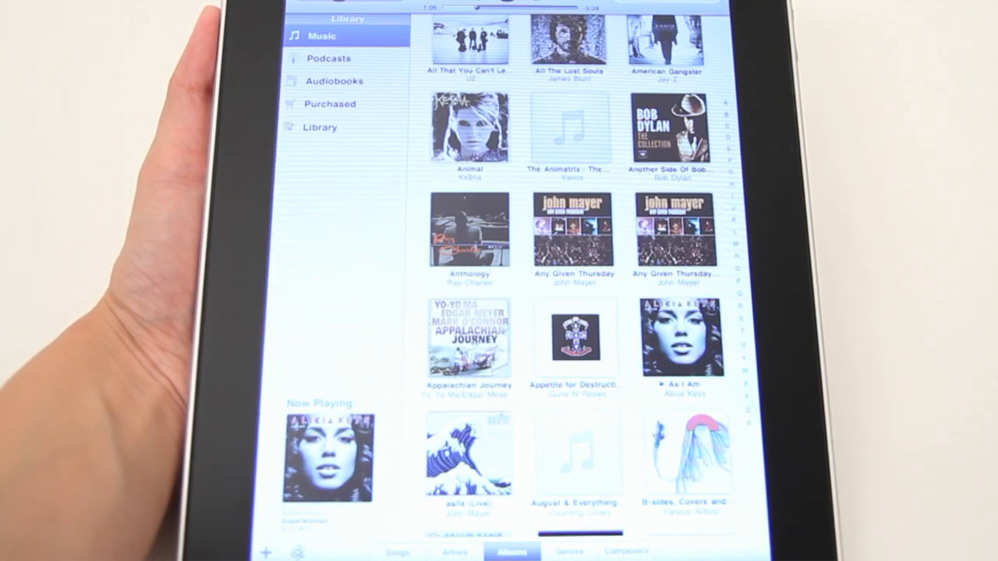
pyautogui.press('home')
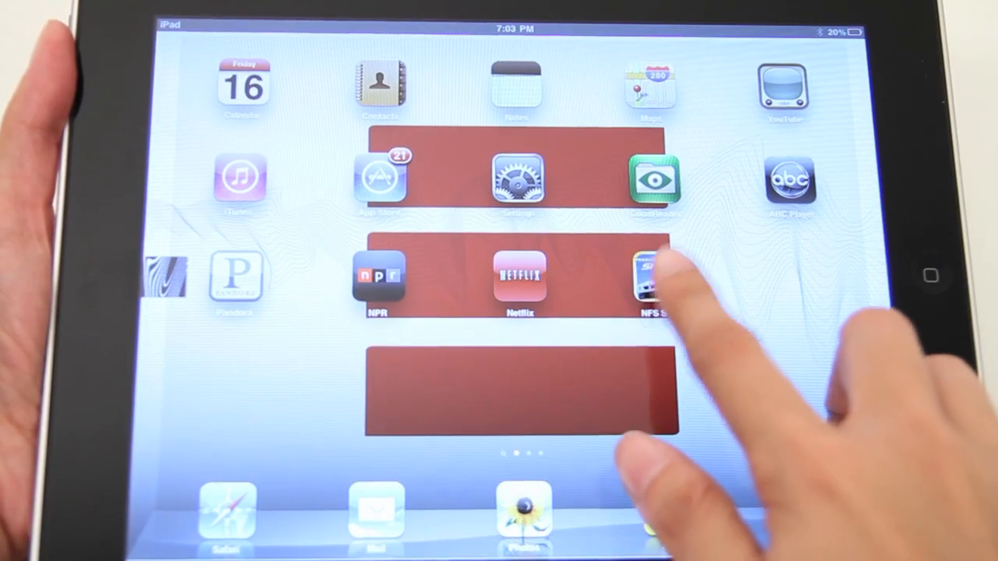
pyautogui.click(651, 277)
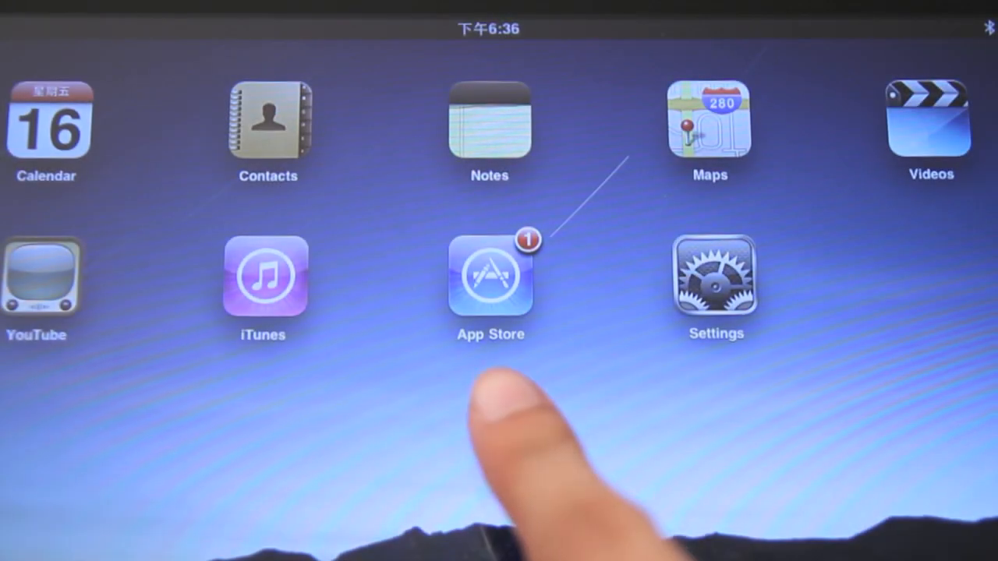
pyautogui.hscroll(-3)
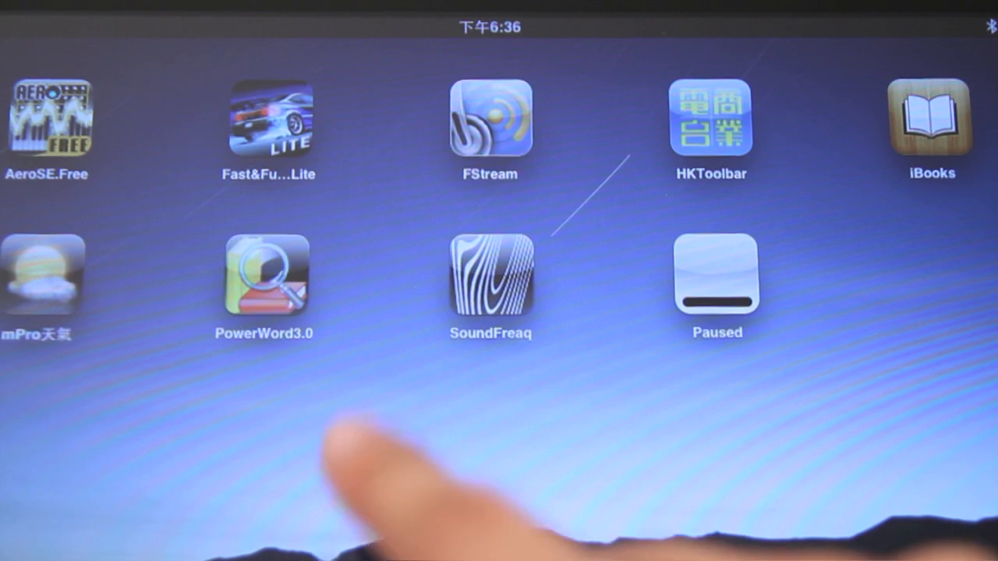
pyautogui.click(491, 277)
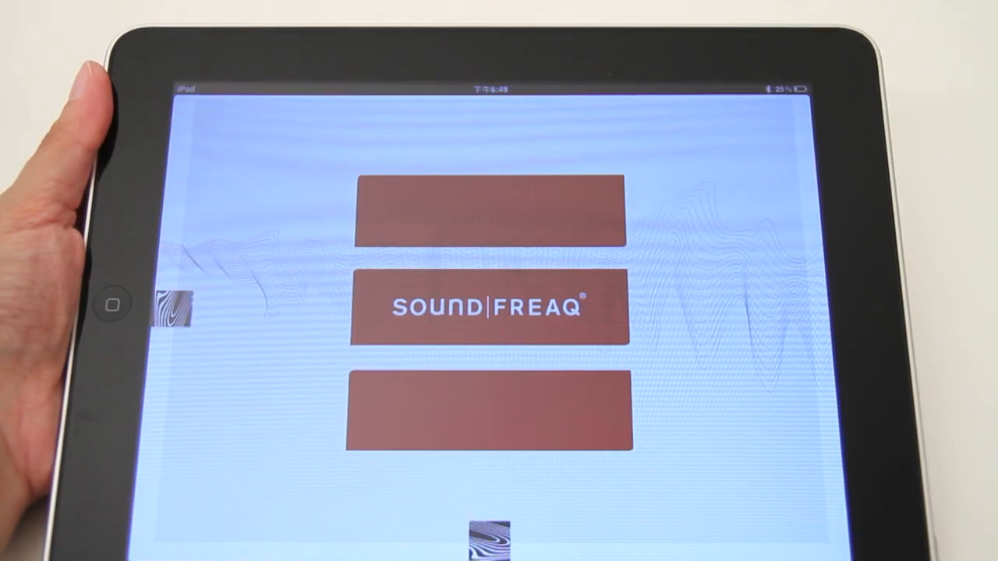